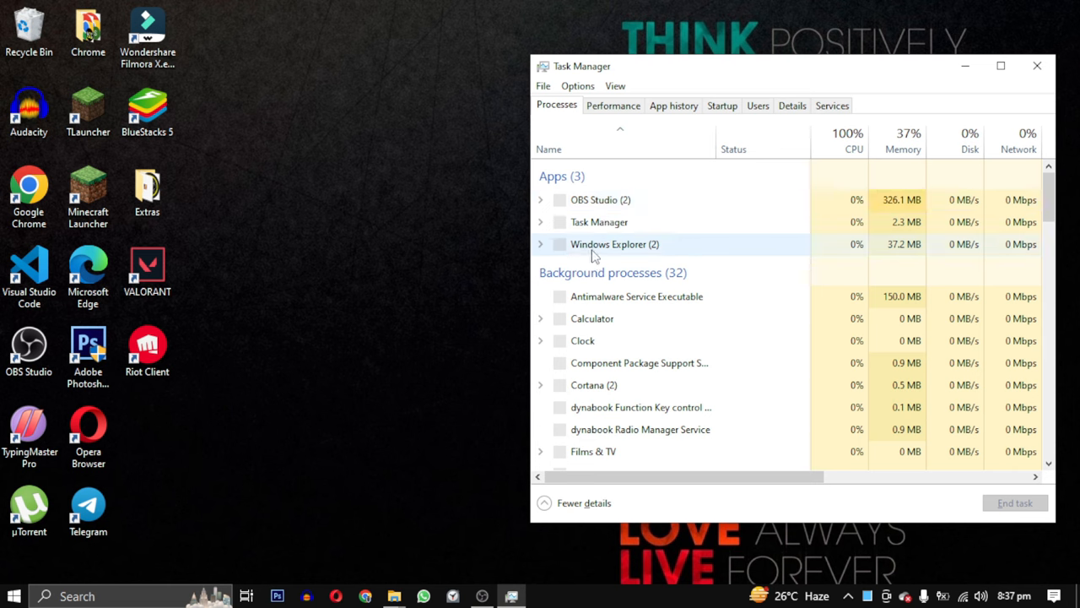
Select the Windows Explorer process and bring up its End task action
{"action": "left_click", "coordinate": [614, 244]}
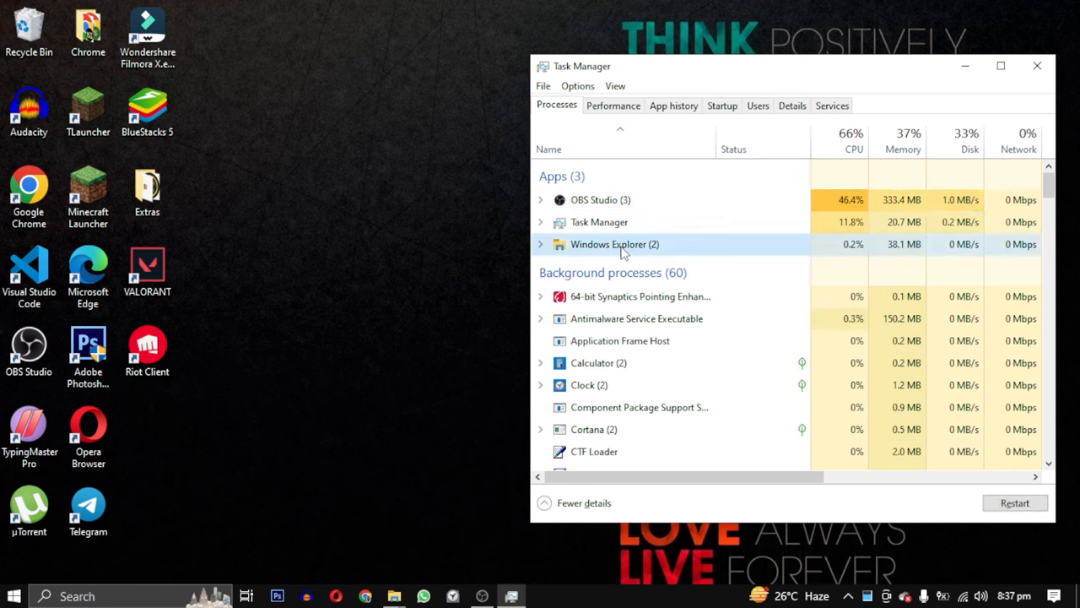
{"action": "right_click", "coordinate": [614, 244]}
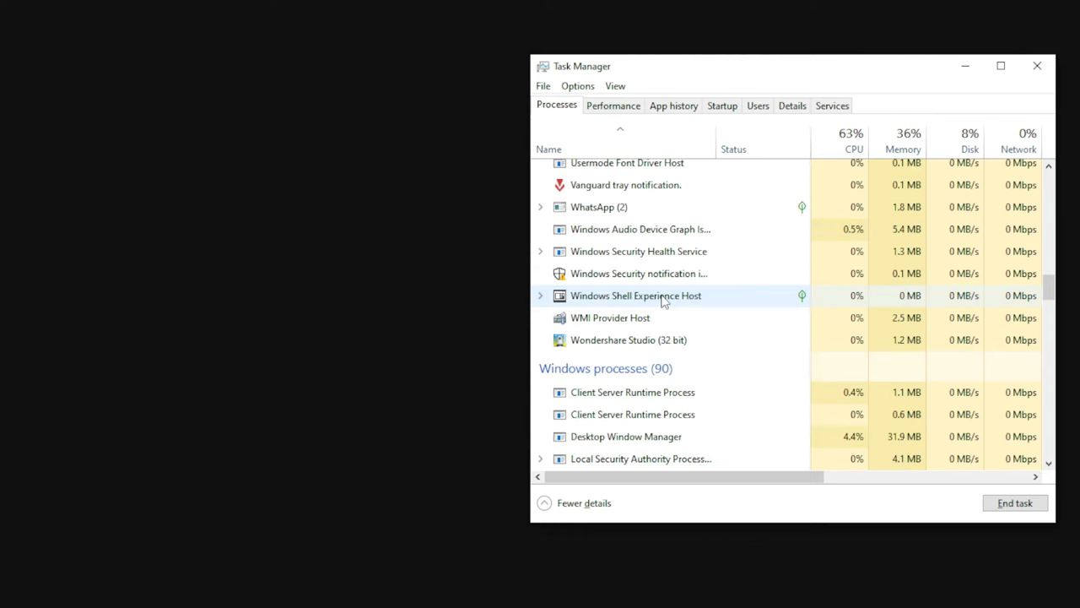
{"action": "scroll", "scroll_direction": "down", "scroll_amount": 3}
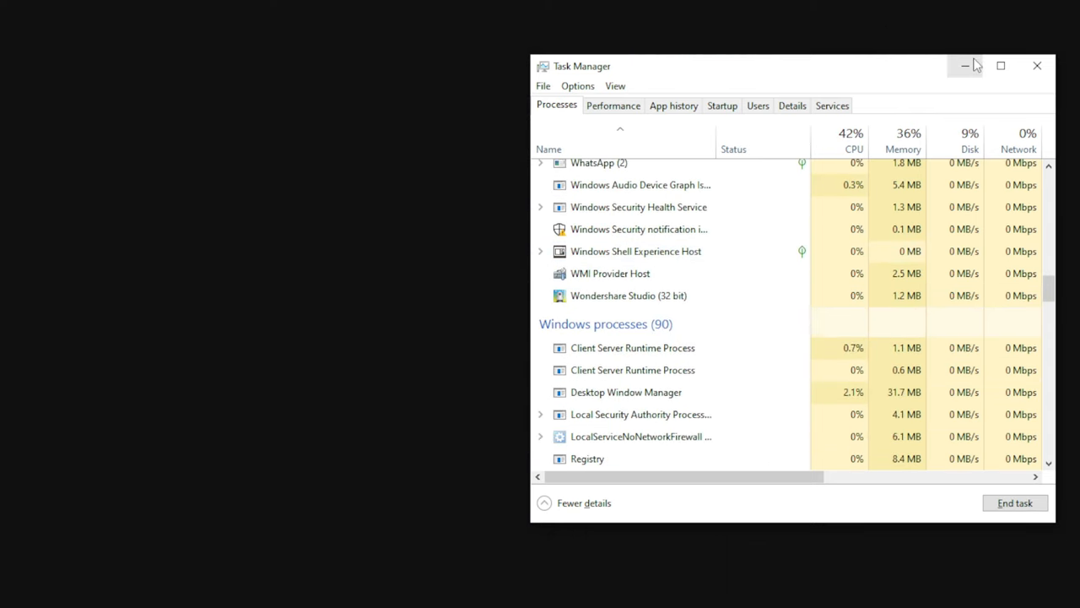
{"action": "left_click", "coordinate": [1001, 66]}
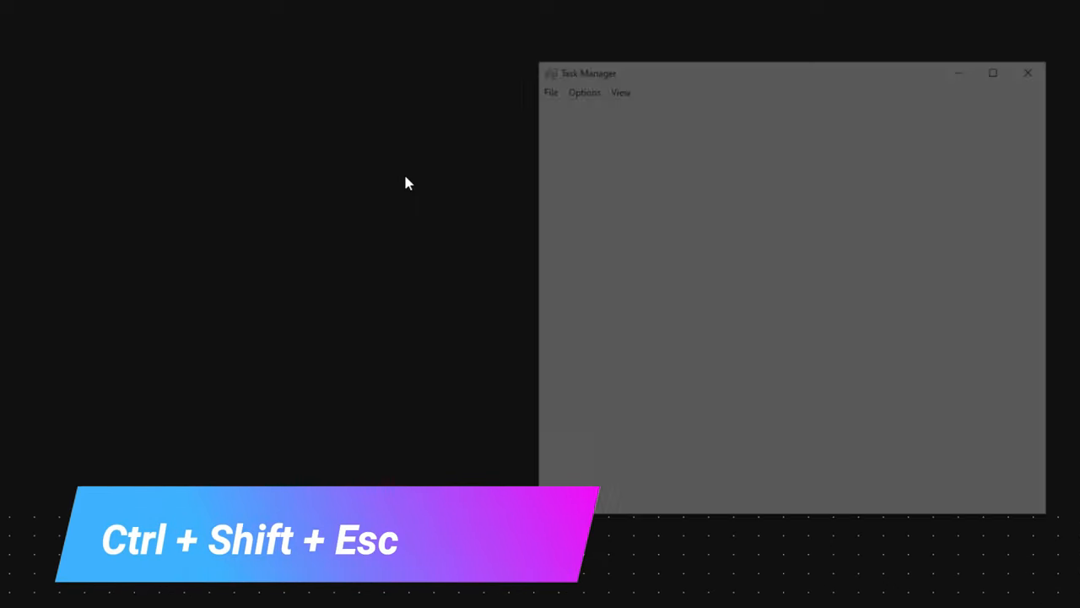
{"action": "key", "text": "ctrl+shift+esc"}
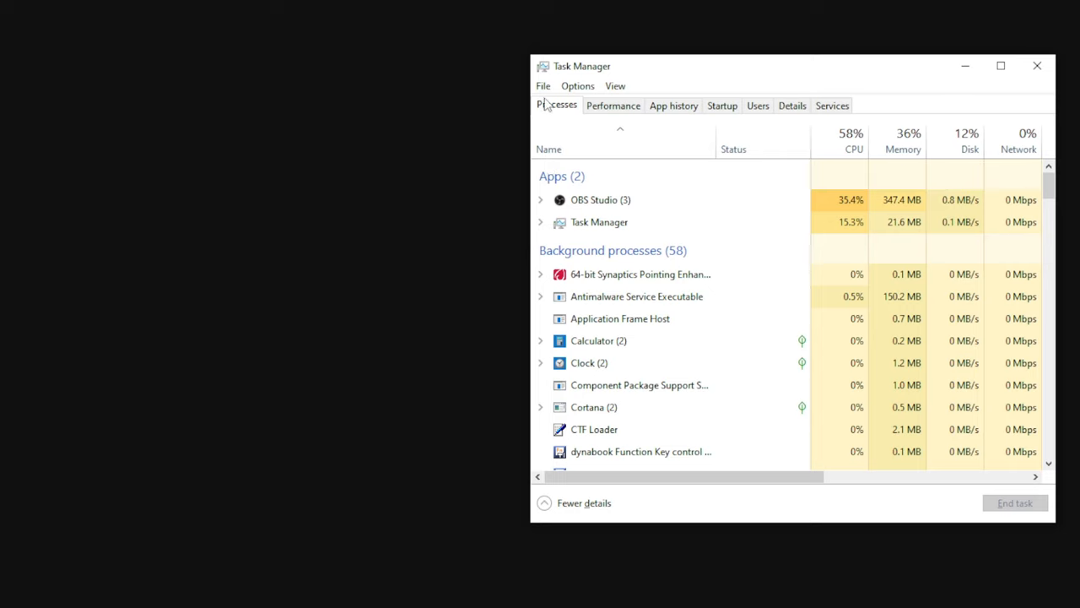
Run explorer.exe as a new task from the File menu
{"action": "left_click", "coordinate": [543, 85]}
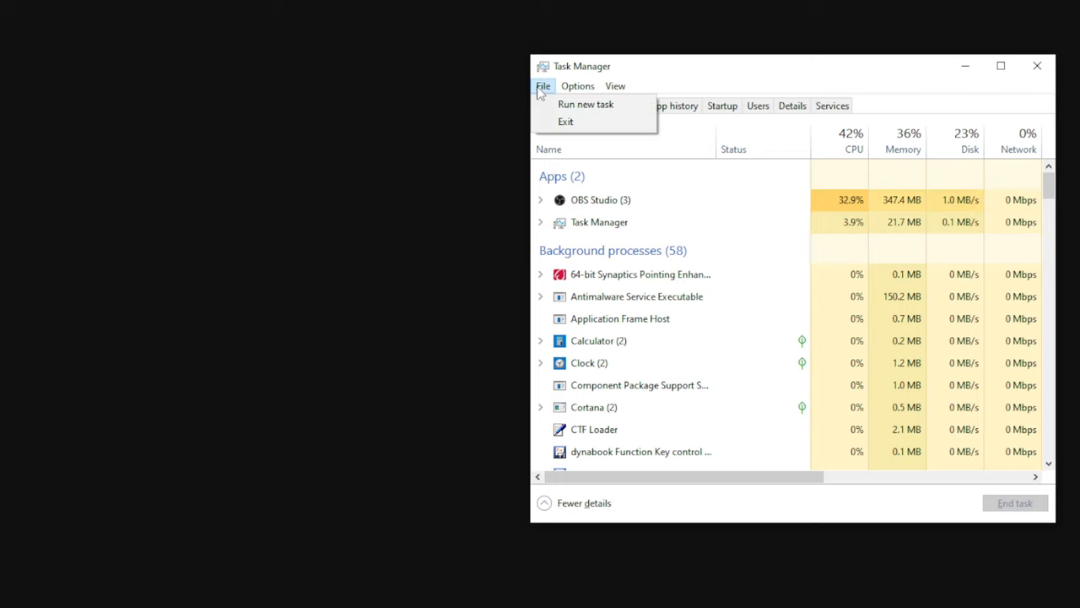
{"action": "mouse_move", "coordinate": [585, 103]}
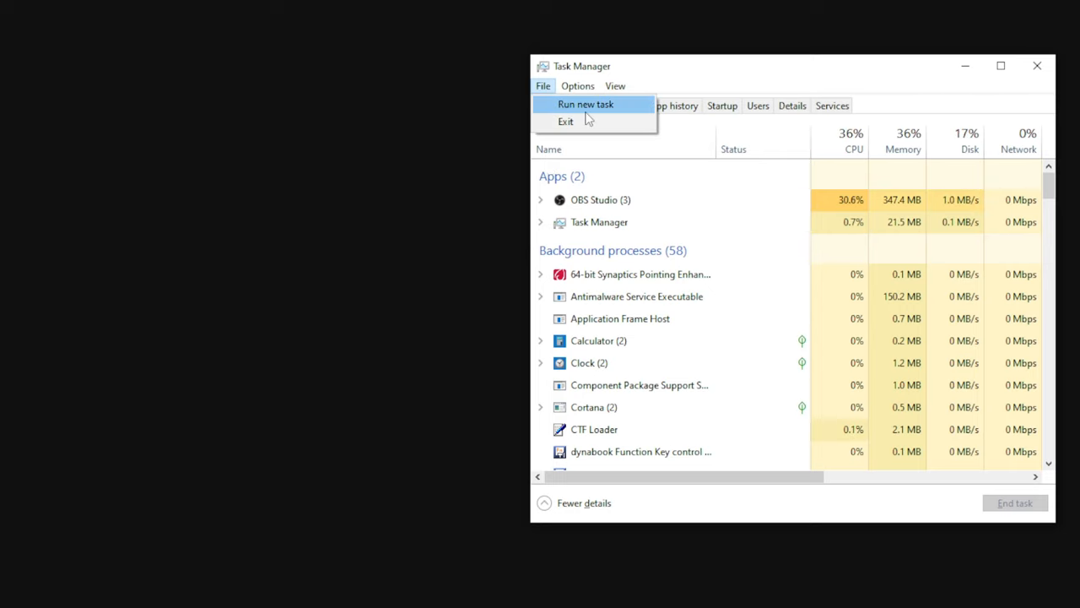
{"action": "left_click", "coordinate": [586, 104]}
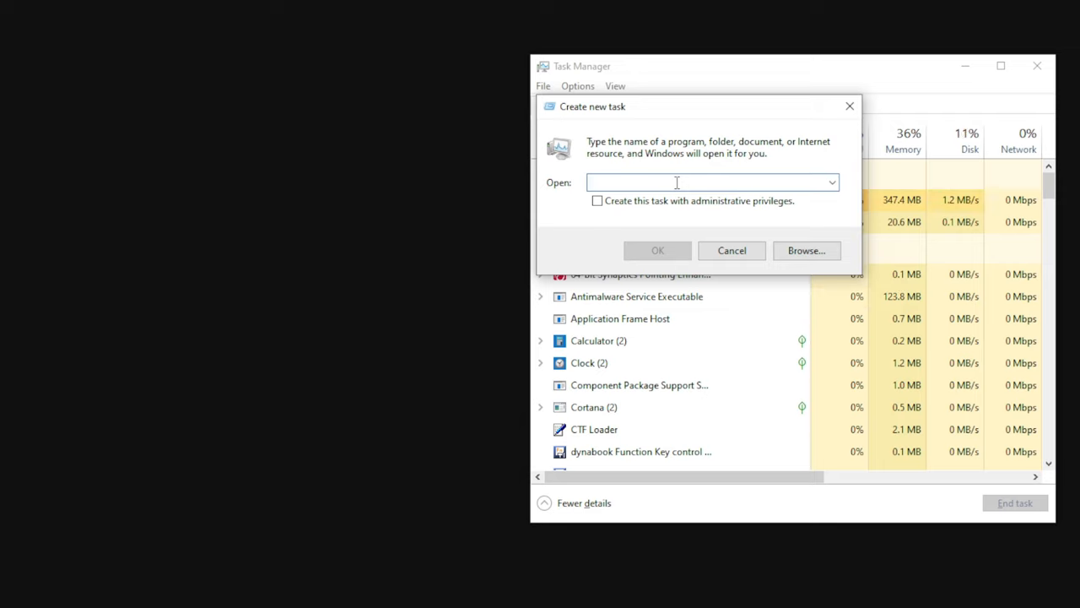
{"action": "type", "text": "explorer.exe"}
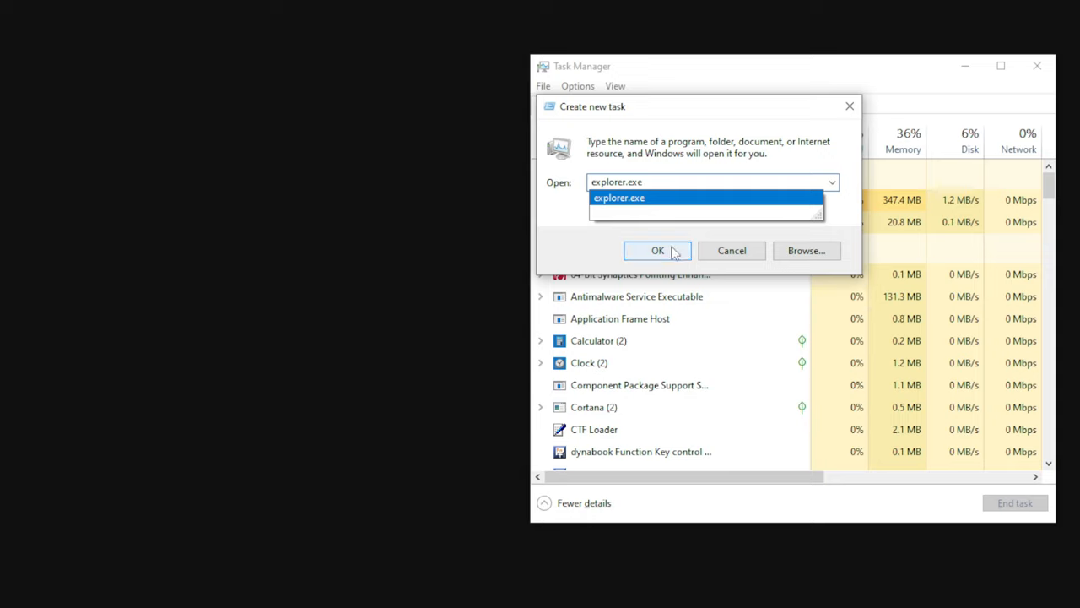
{"action": "left_click", "coordinate": [657, 250]}
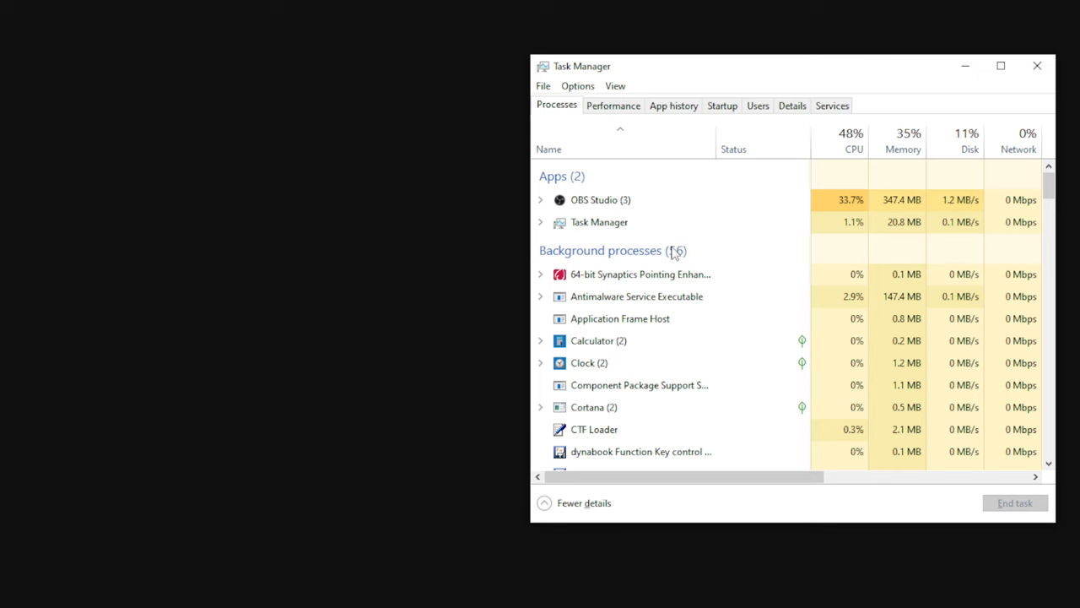